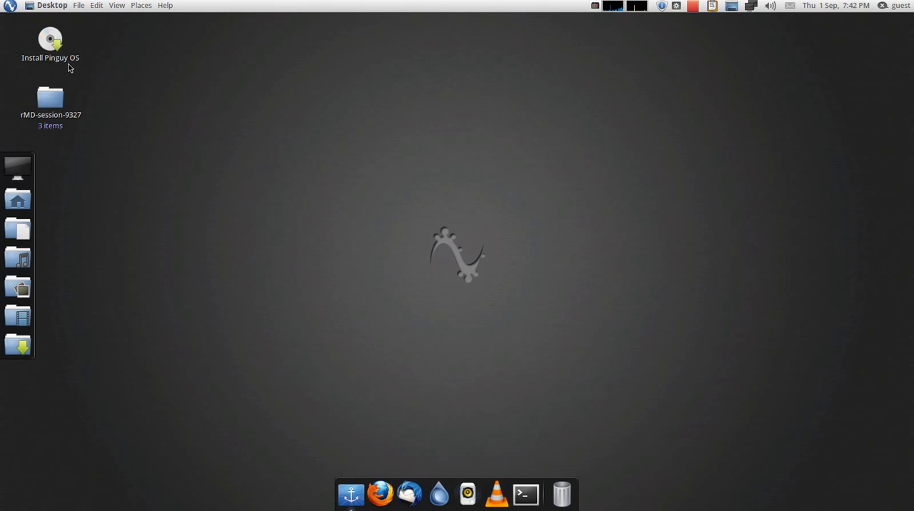
mouse_move(84, 62)
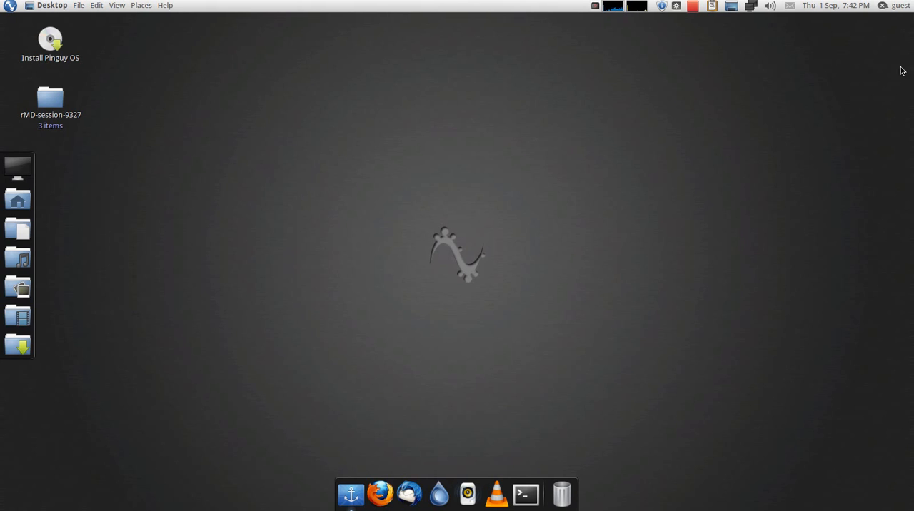
mouse_move(222, 69)
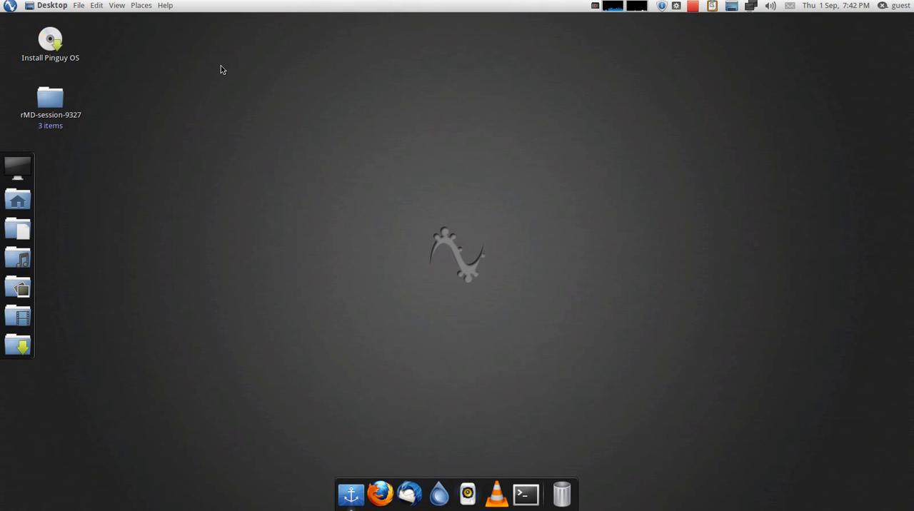
mouse_move(278, 97)
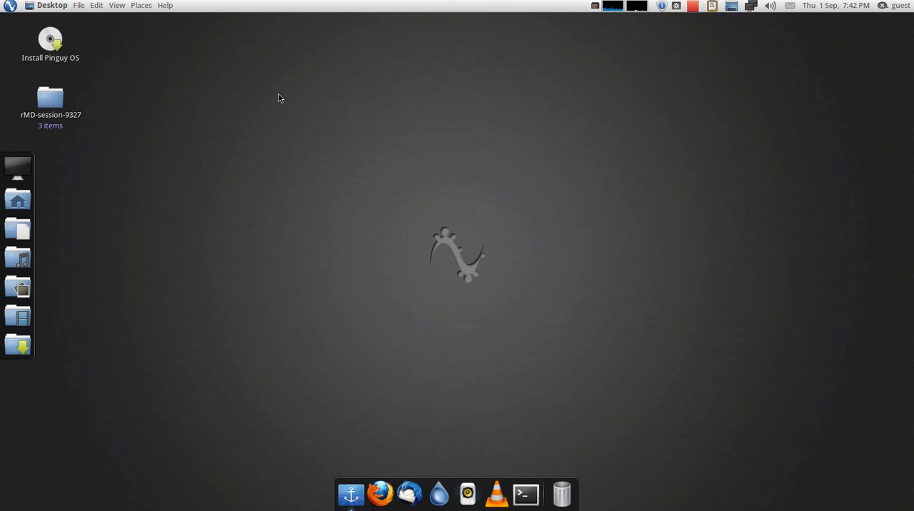
mouse_move(283, 333)
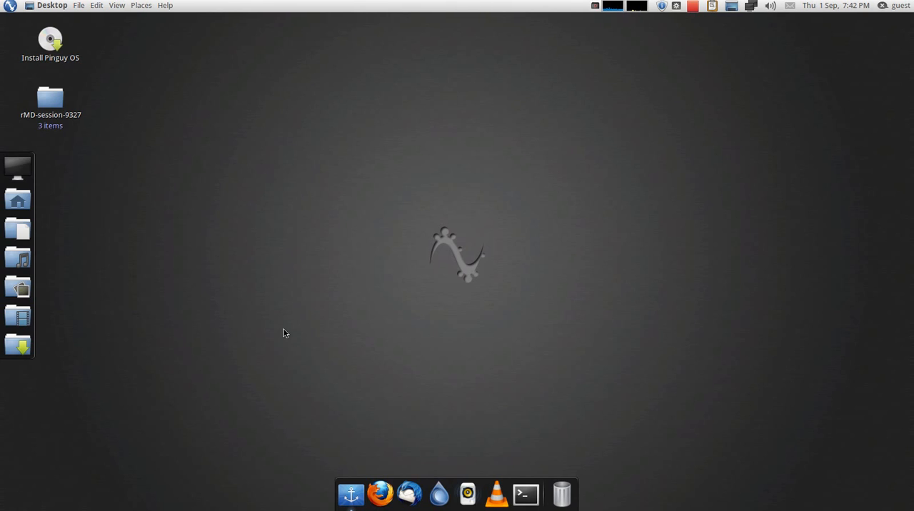
mouse_move(289, 361)
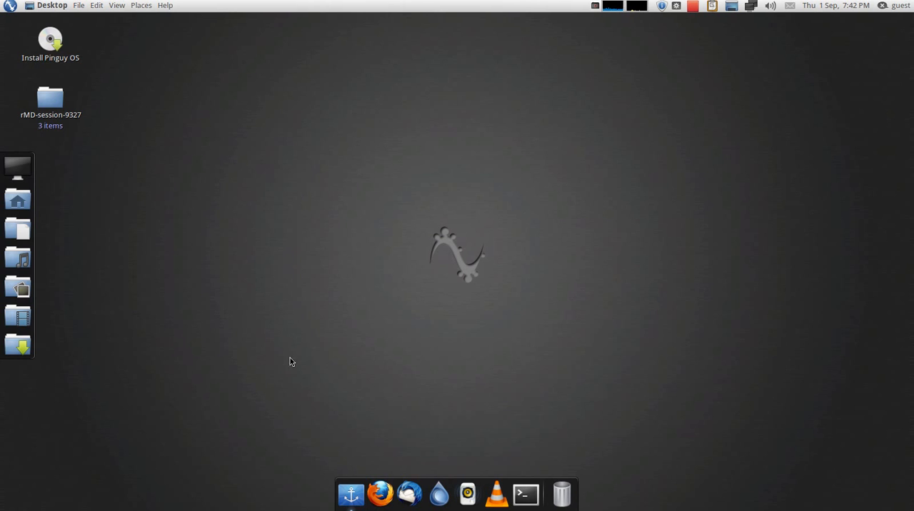
mouse_move(80, 307)
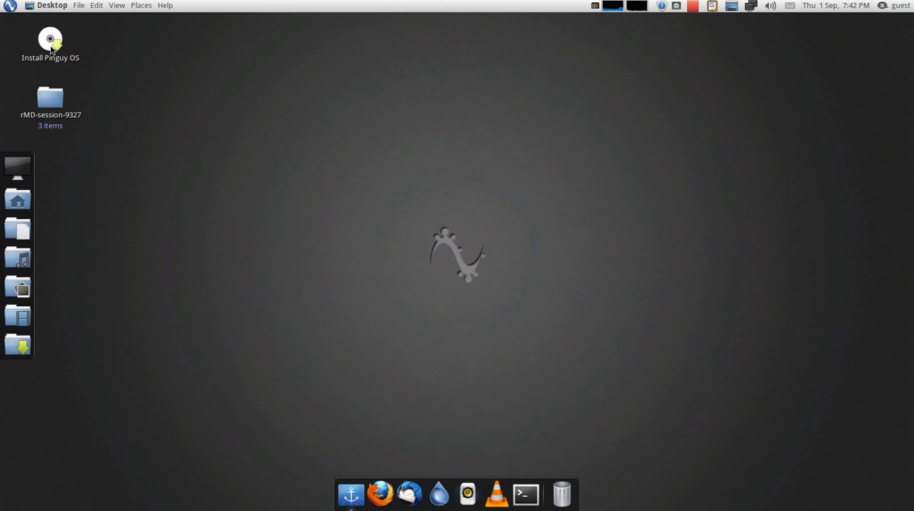
mouse_move(149, 42)
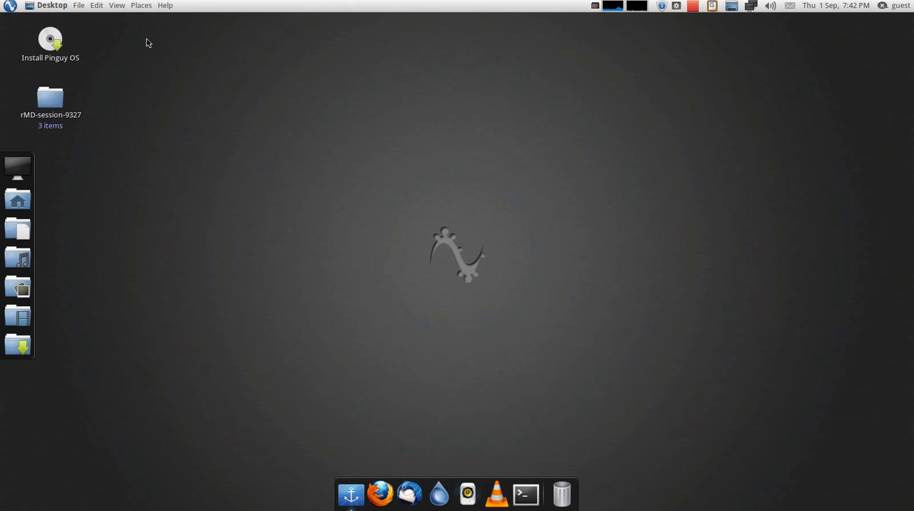
Browse the panel's file and editing action lists and peek at the applications launcher
click(78, 5)
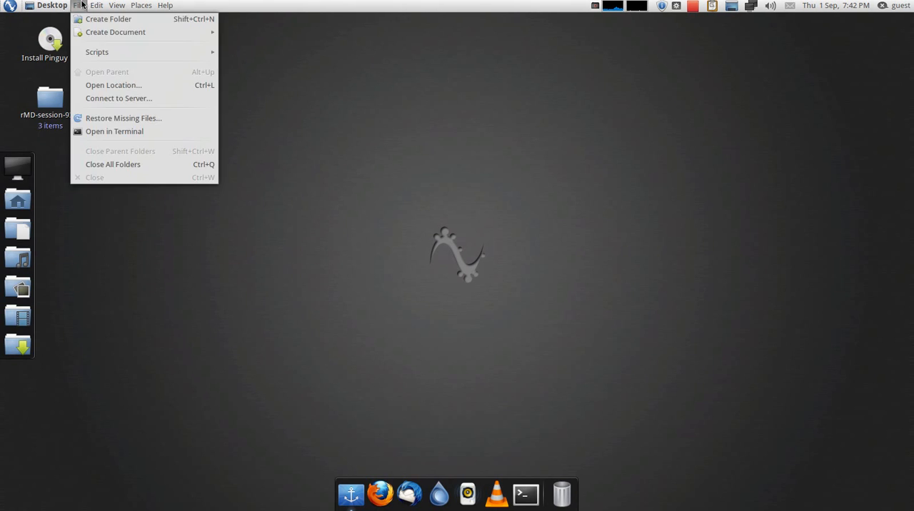
click(645, 106)
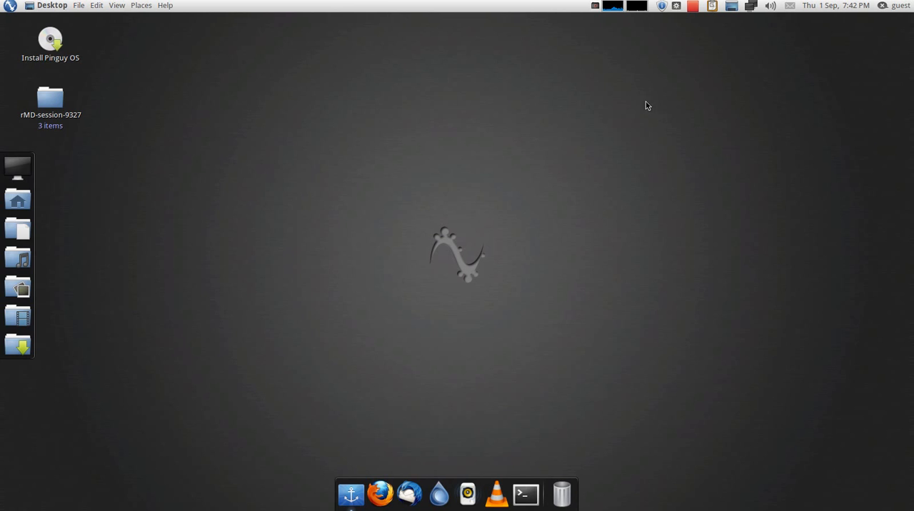
click(96, 6)
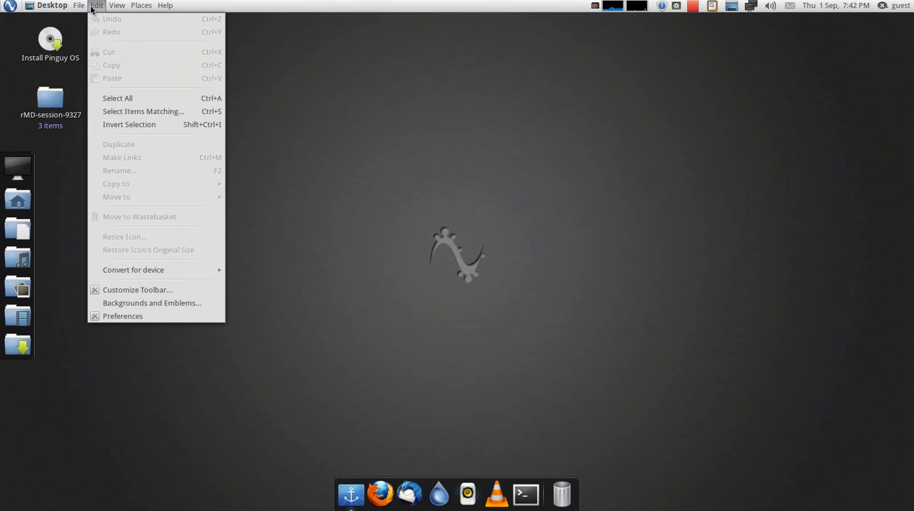
click(397, 60)
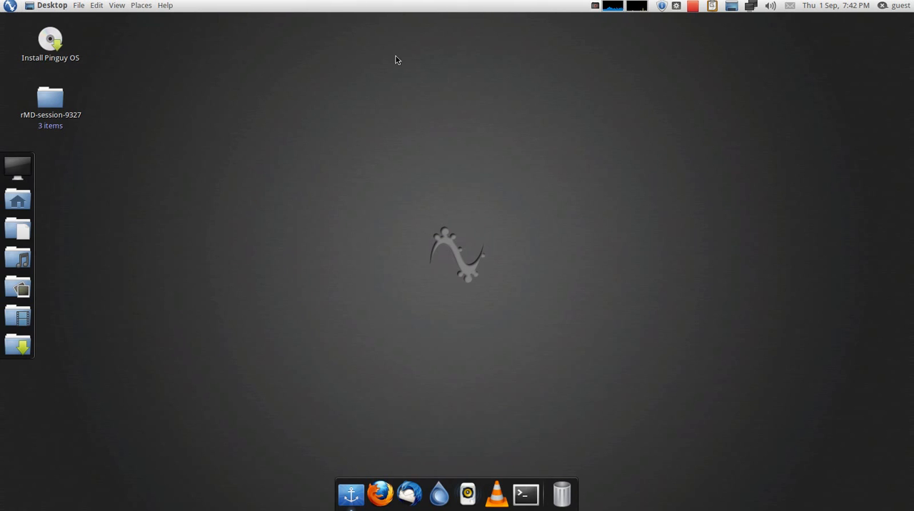
mouse_move(503, 55)
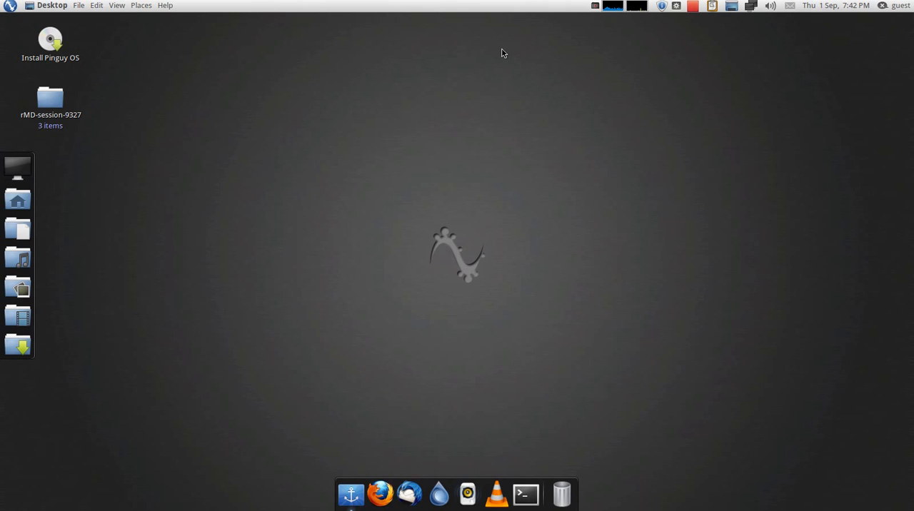
mouse_move(770, 11)
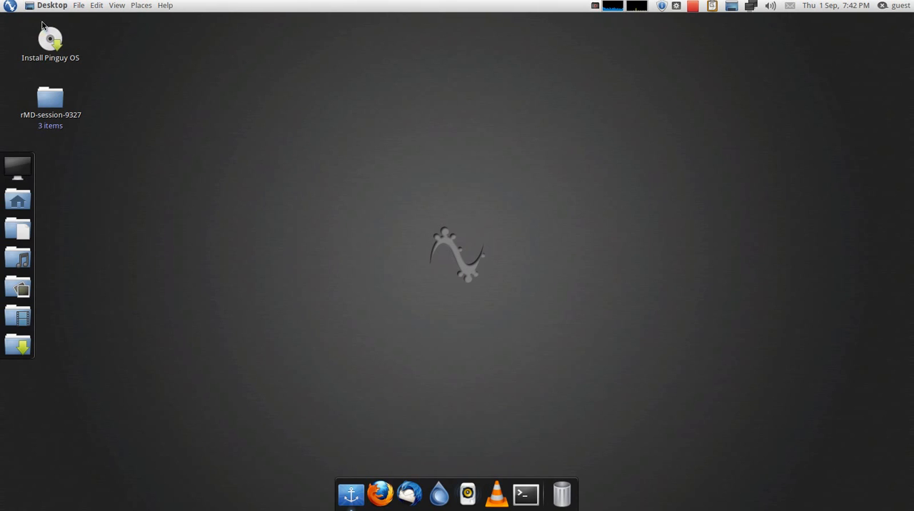
click(10, 5)
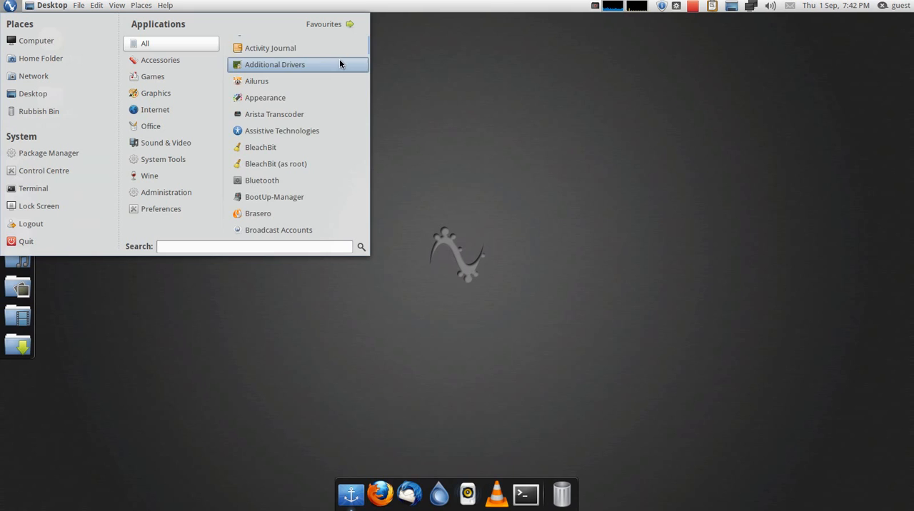
click(11, 6)
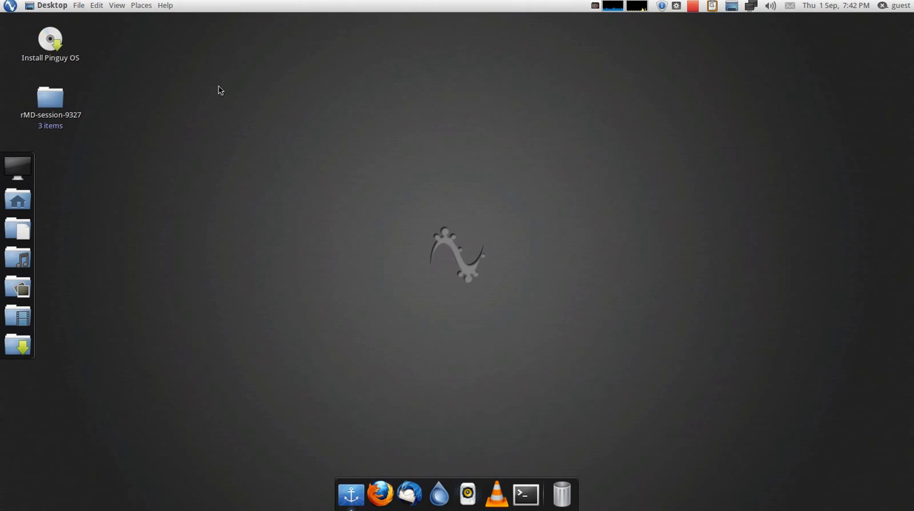
mouse_move(277, 134)
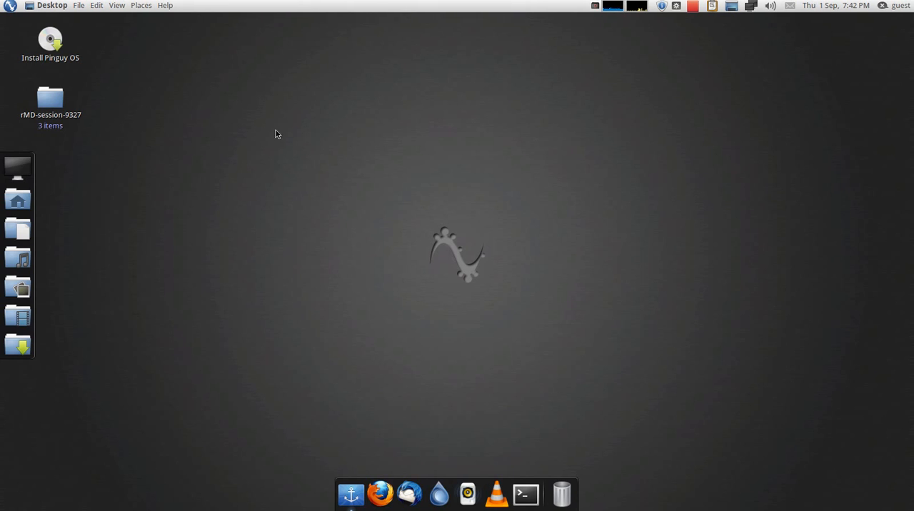
mouse_move(331, 134)
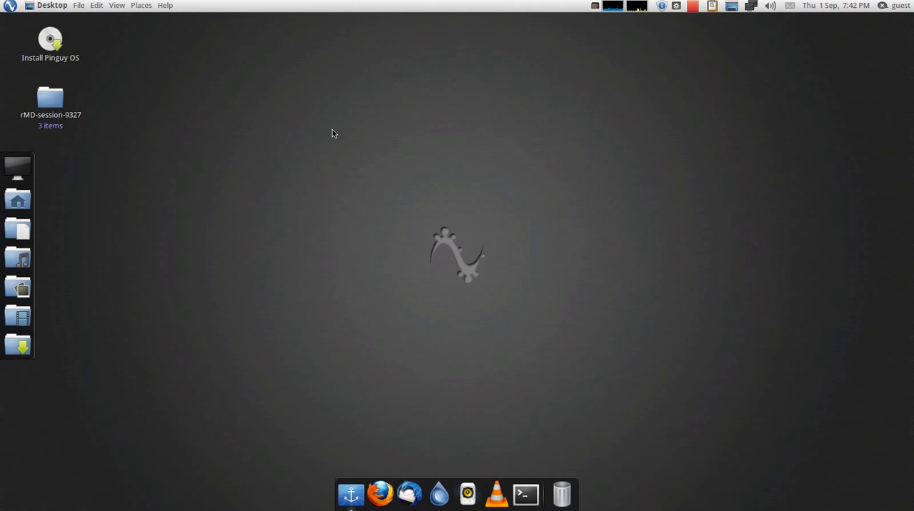
mouse_move(400, 415)
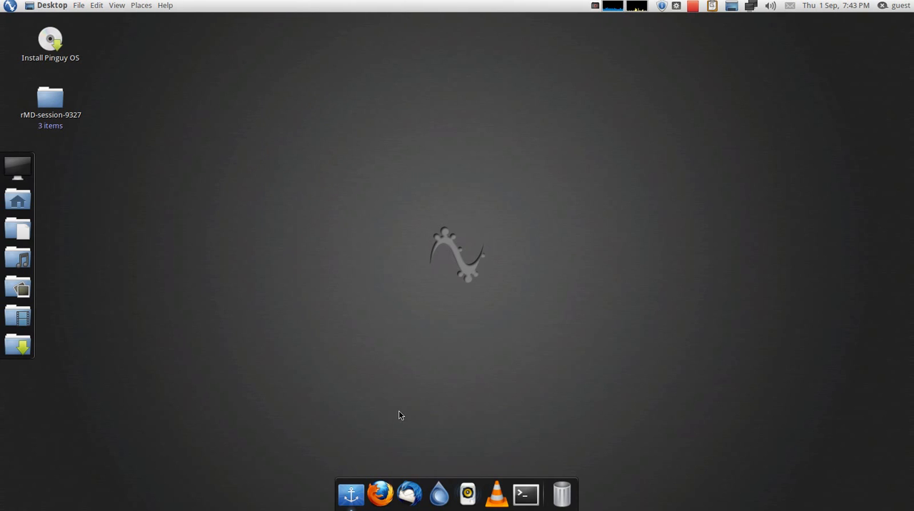
mouse_move(351, 494)
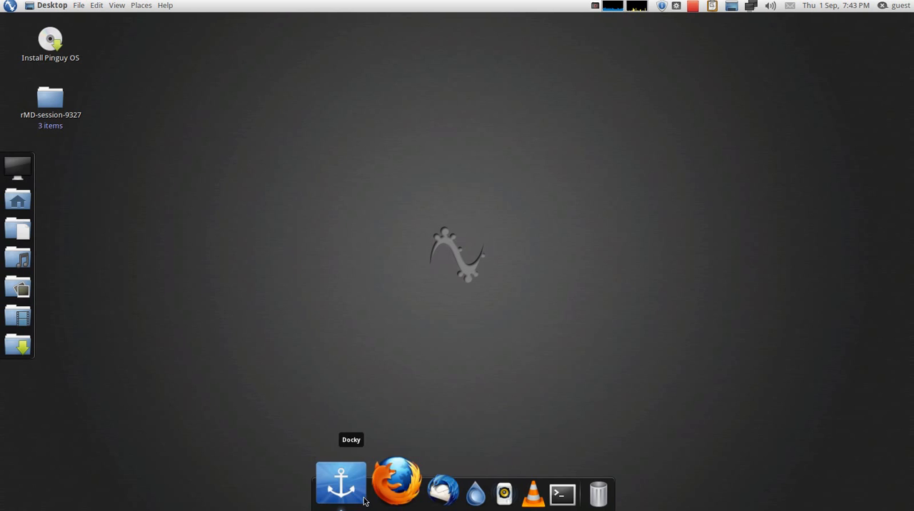
Close the Webilder Desktop, System Monitor and Appearance Preferences windows
click(339, 483)
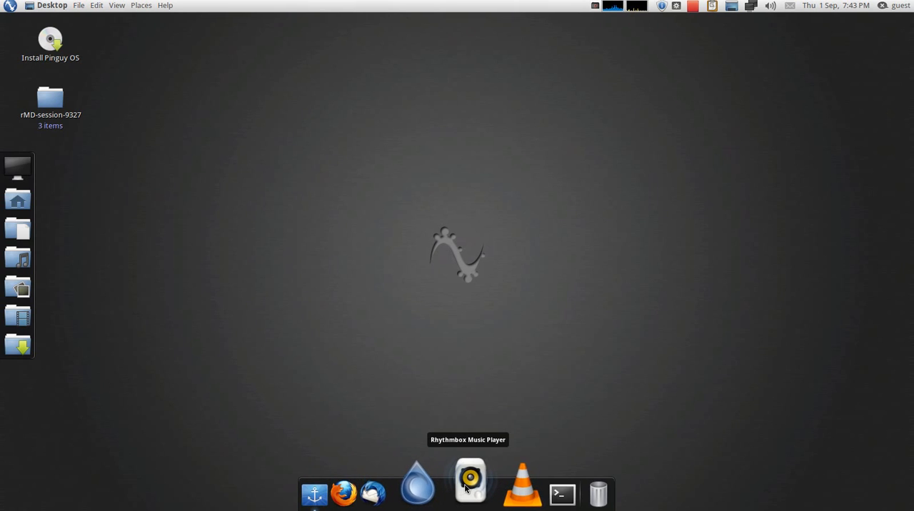
mouse_move(534, 483)
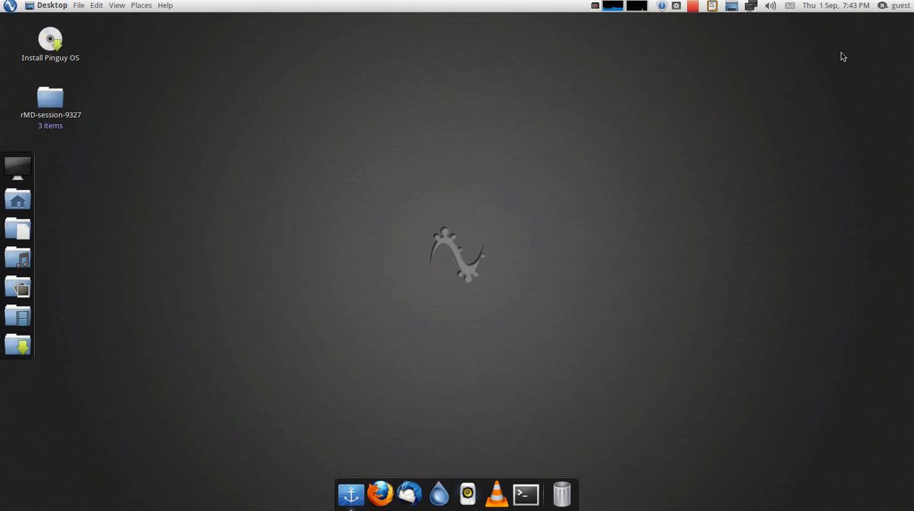
mouse_move(382, 159)
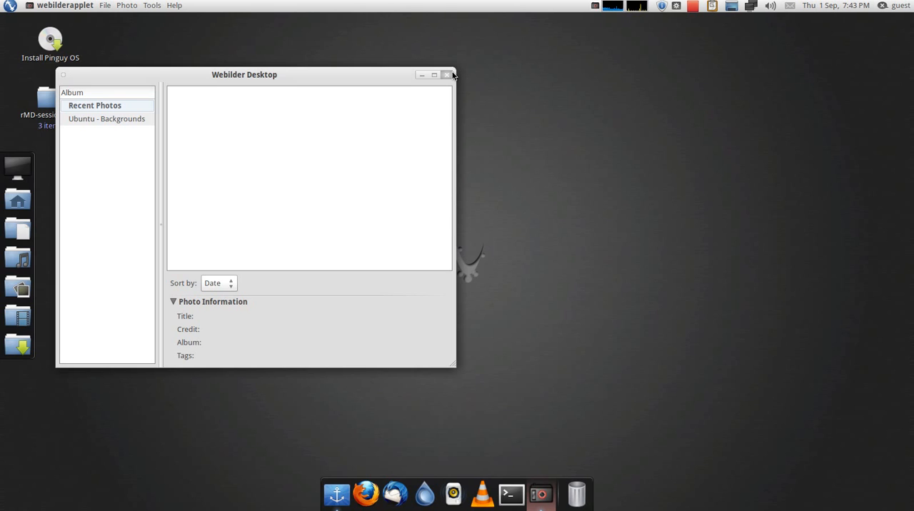
click(539, 494)
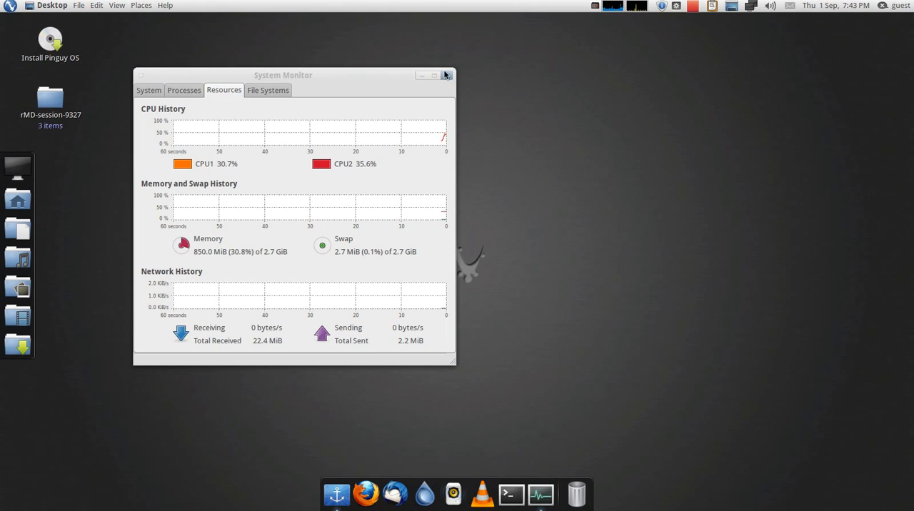
click(445, 74)
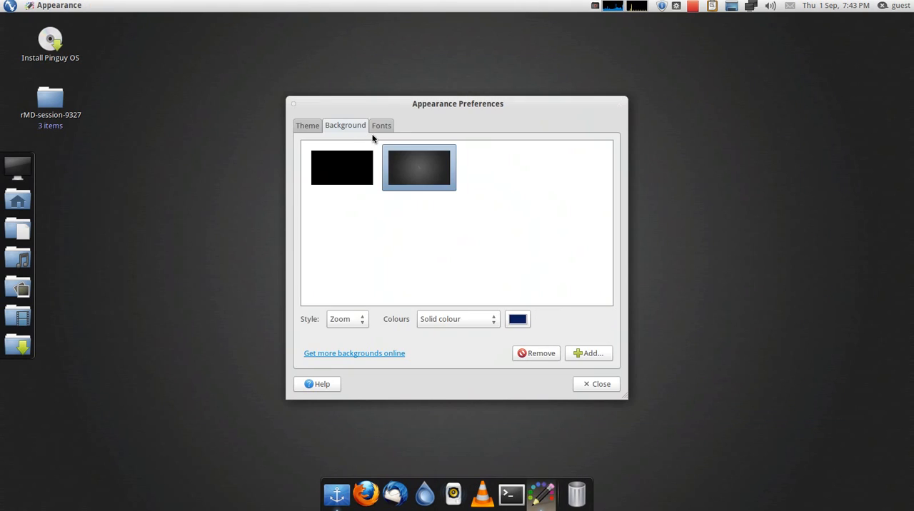
drag(456, 103, 805, 302)
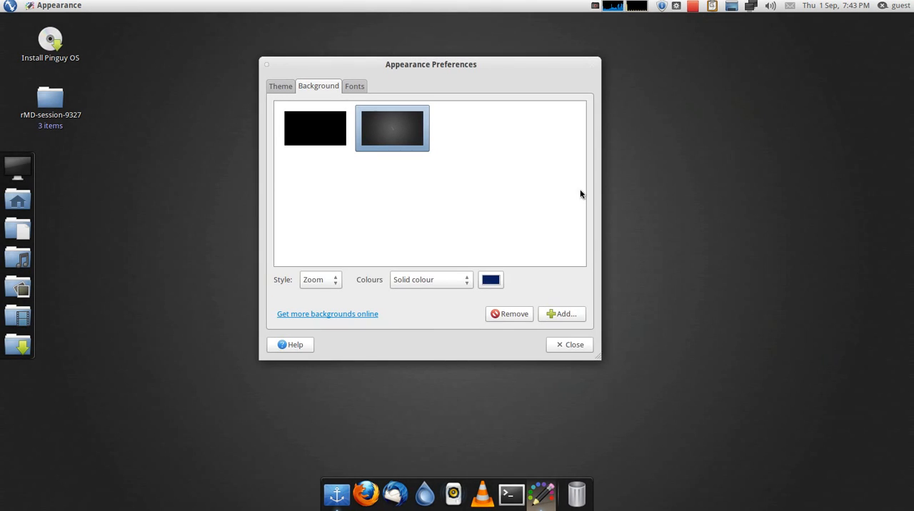
click(569, 344)
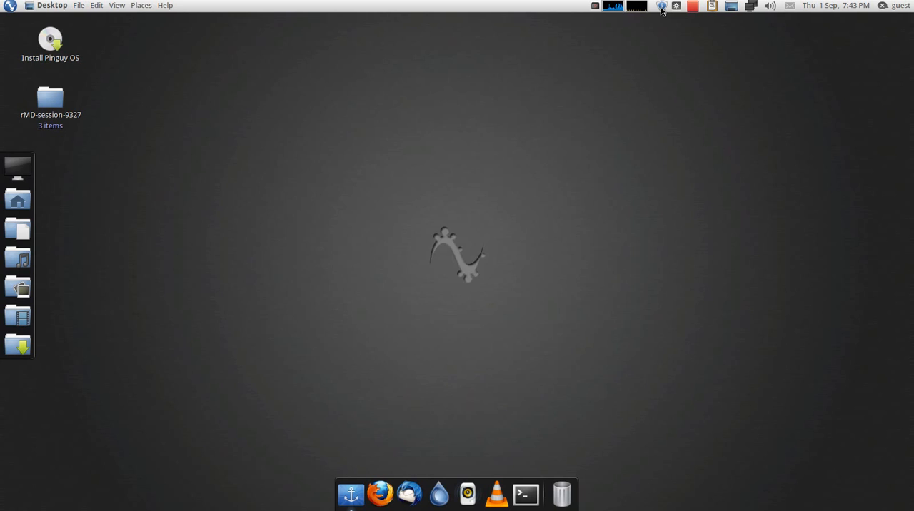
Check the Update Manager's available updates, the chat accounts menu and the clock's month calendar
click(660, 6)
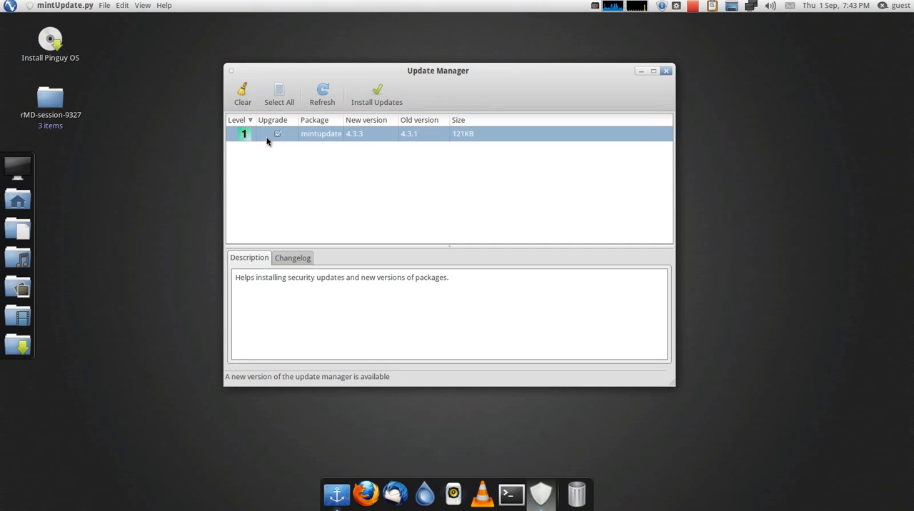
mouse_move(305, 135)
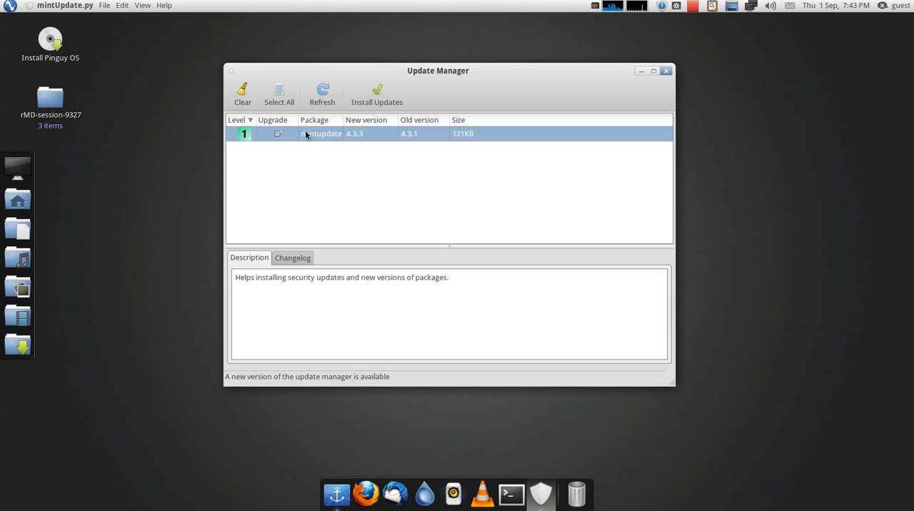
drag(437, 70, 502, 94)
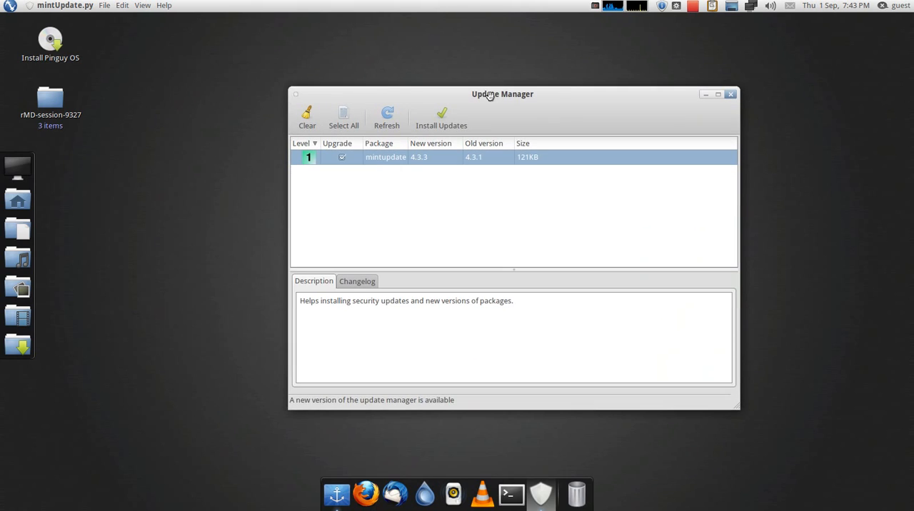
click(731, 94)
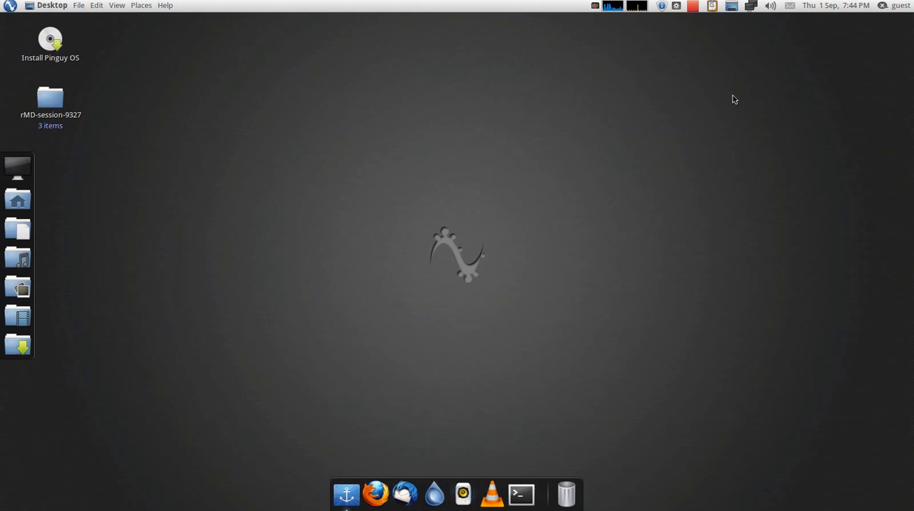
mouse_move(815, 27)
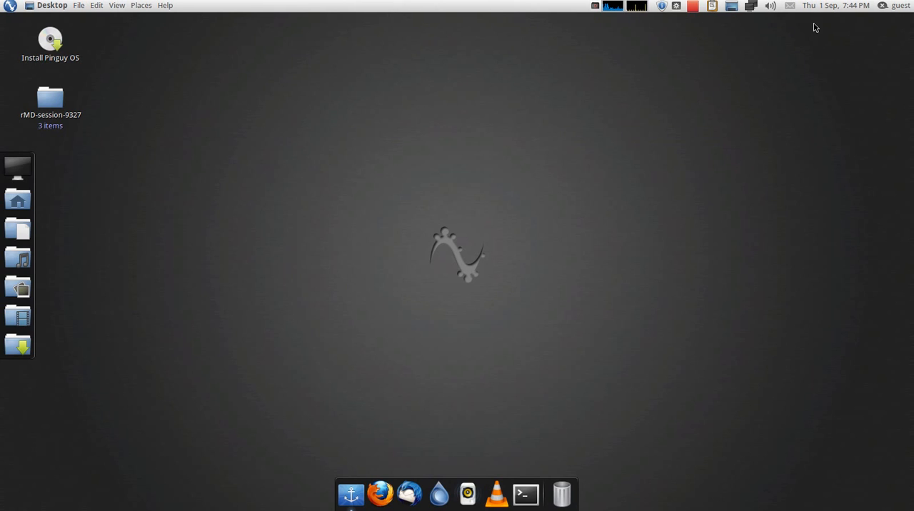
click(899, 6)
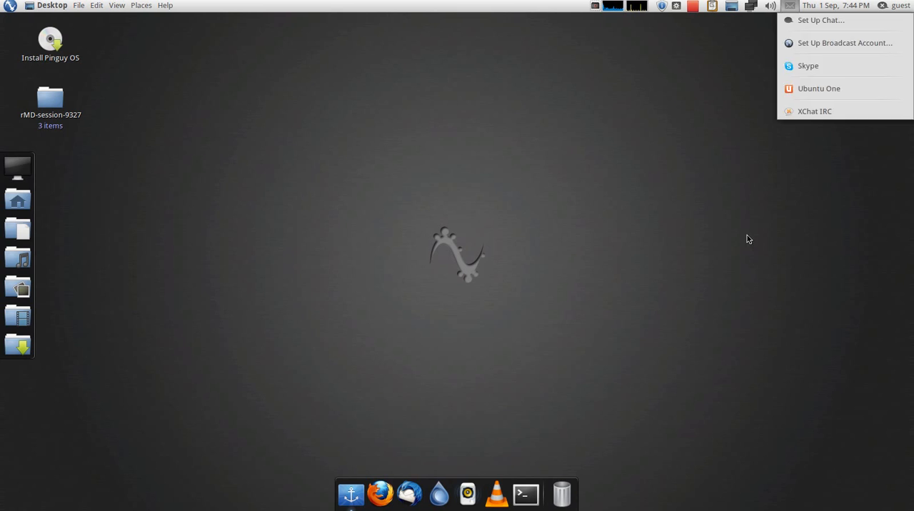
click(836, 6)
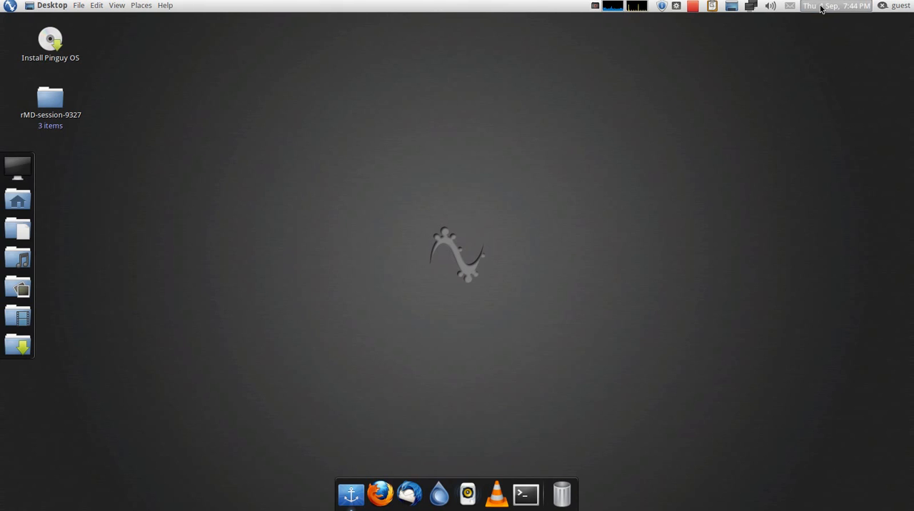
click(836, 6)
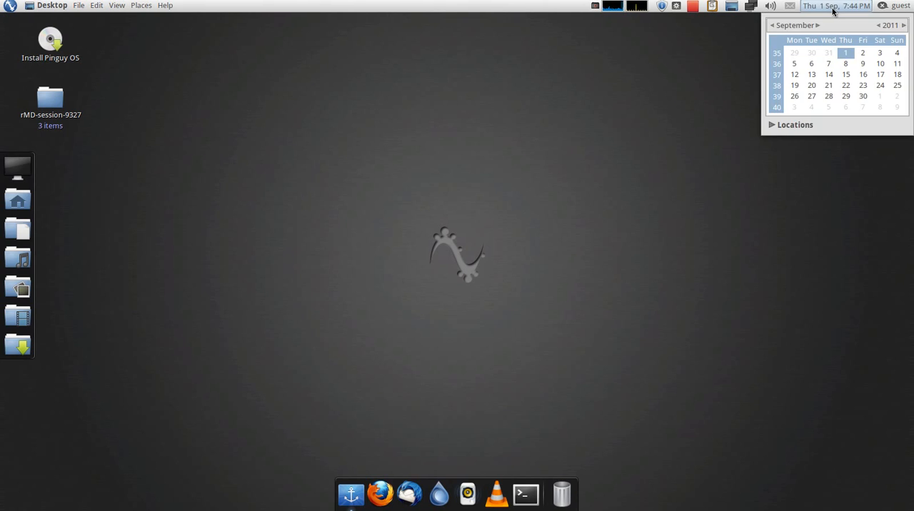
click(835, 6)
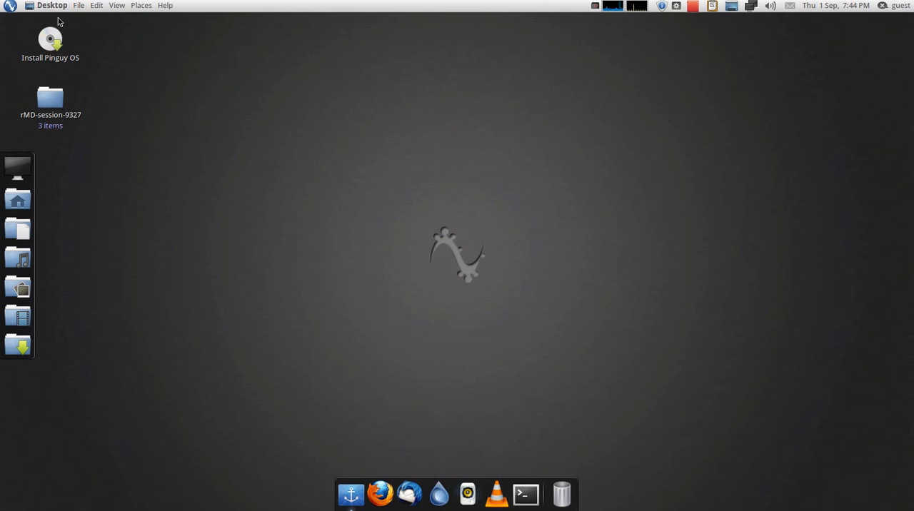
click(117, 6)
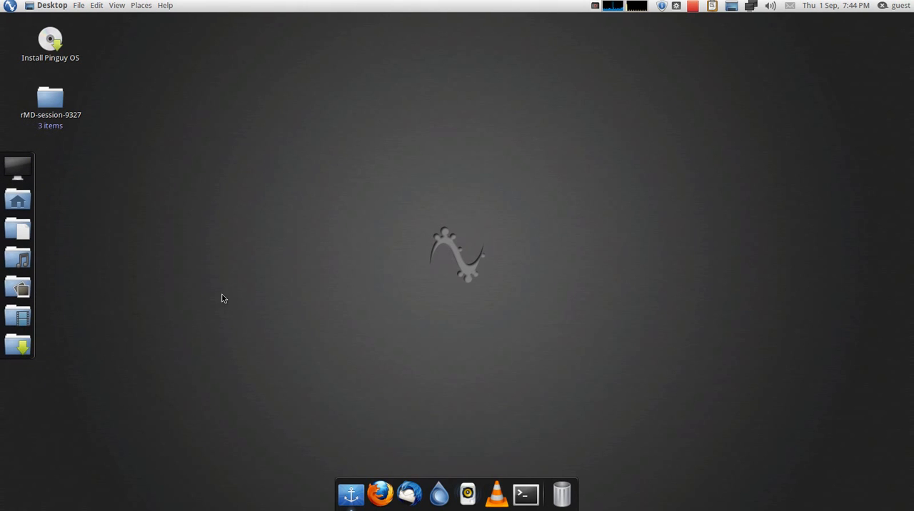
mouse_move(511, 294)
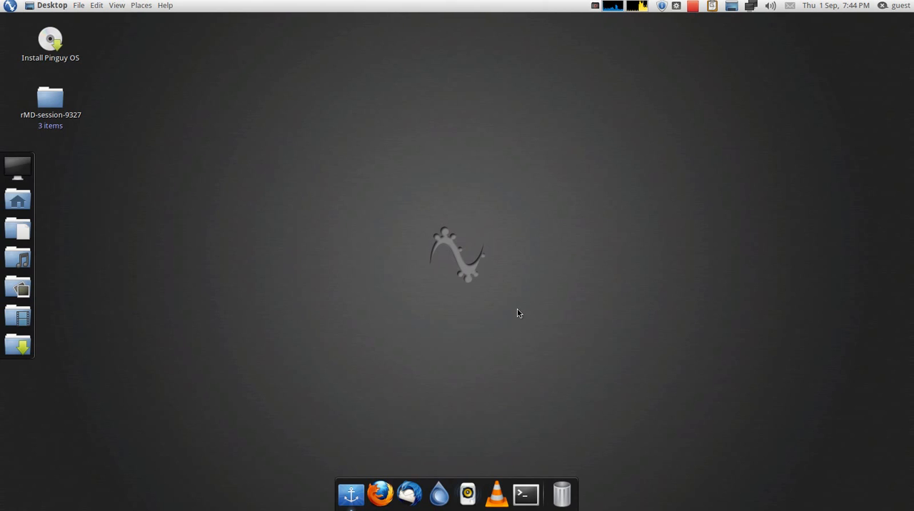
mouse_move(374, 191)
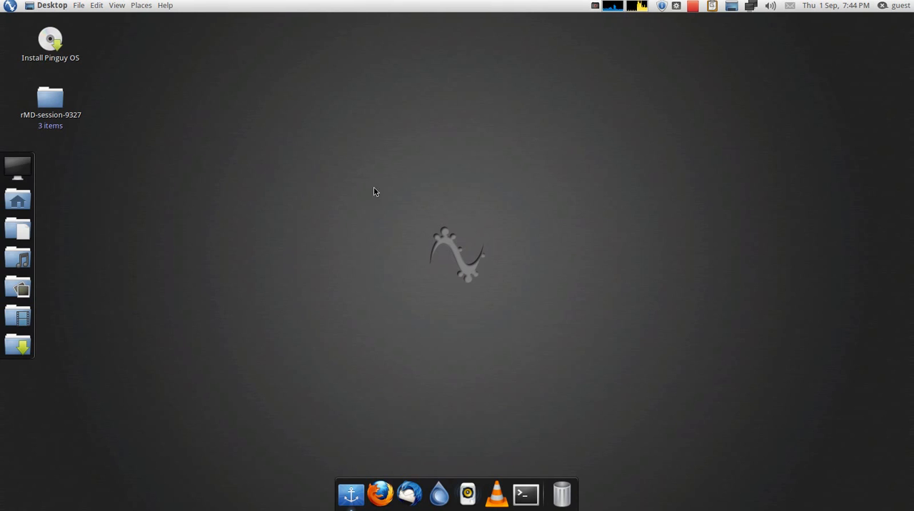
mouse_move(260, 177)
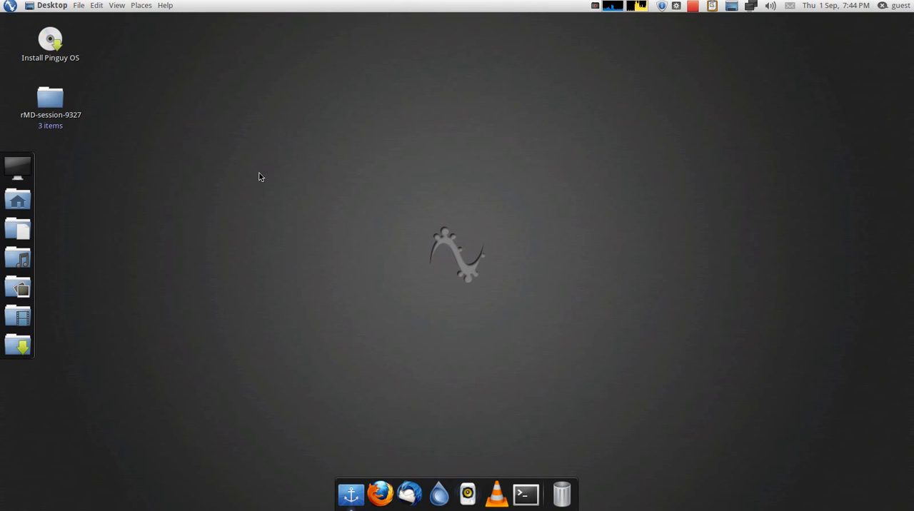
mouse_move(394, 177)
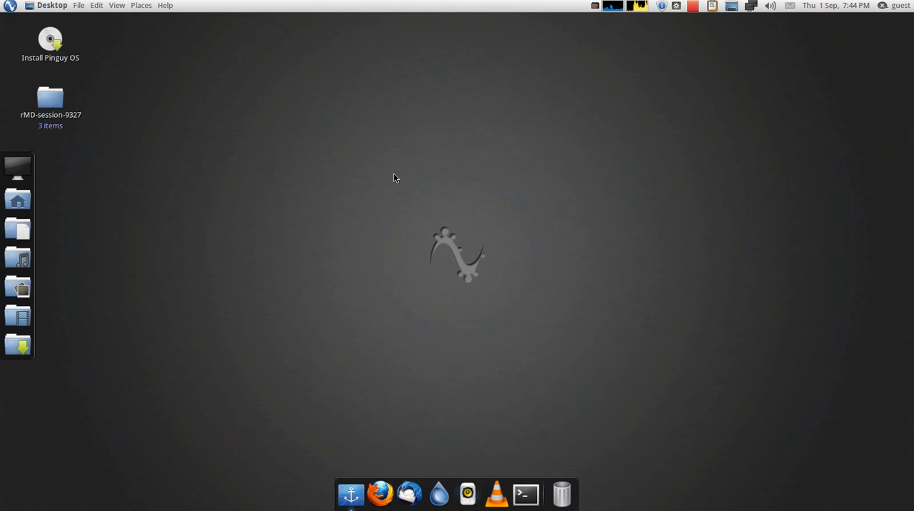
mouse_move(408, 170)
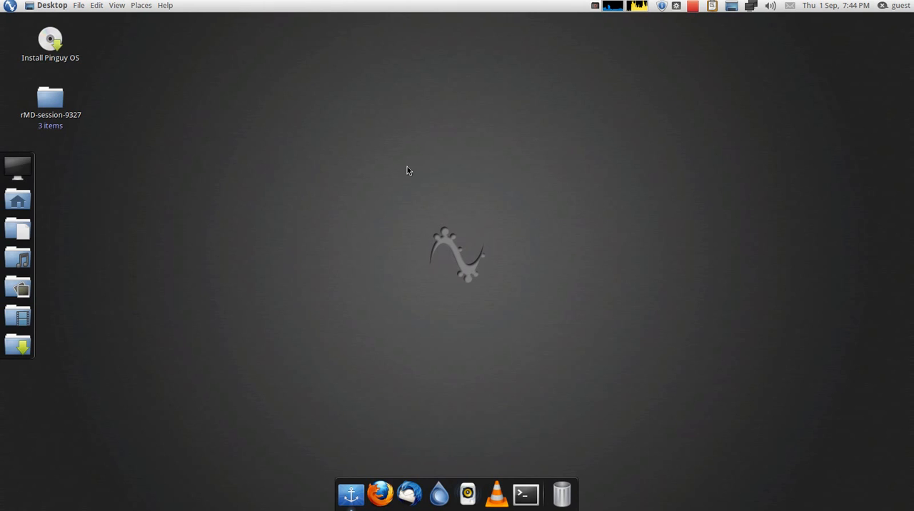
mouse_move(507, 214)
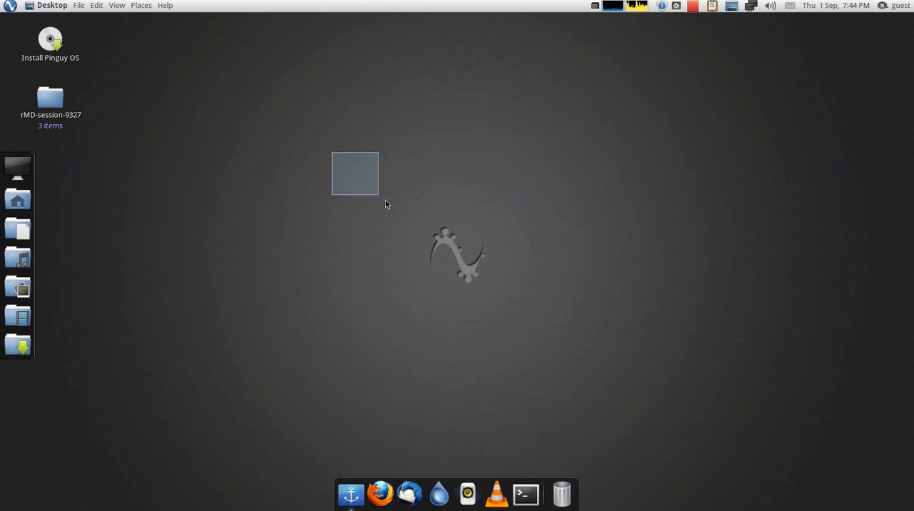
Browse the Preferences category in the application menu, then reopen the menu's full listing
click(10, 6)
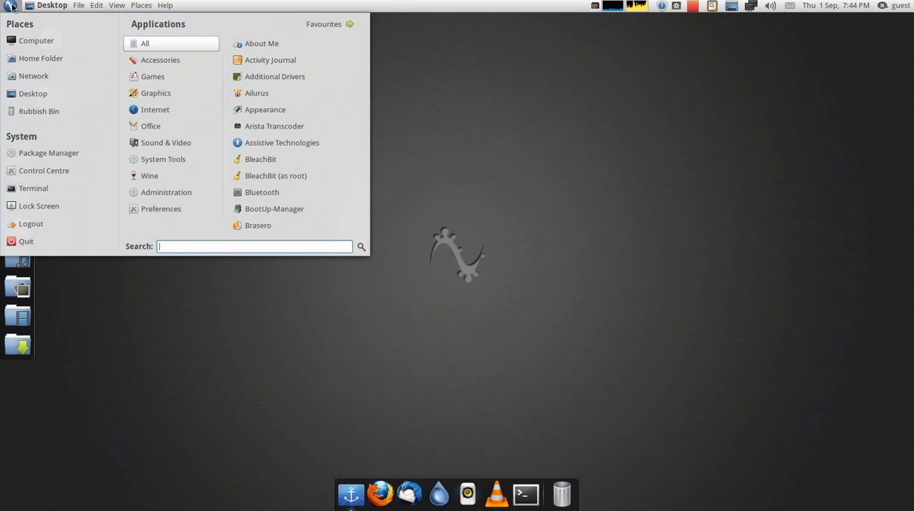
mouse_move(159, 209)
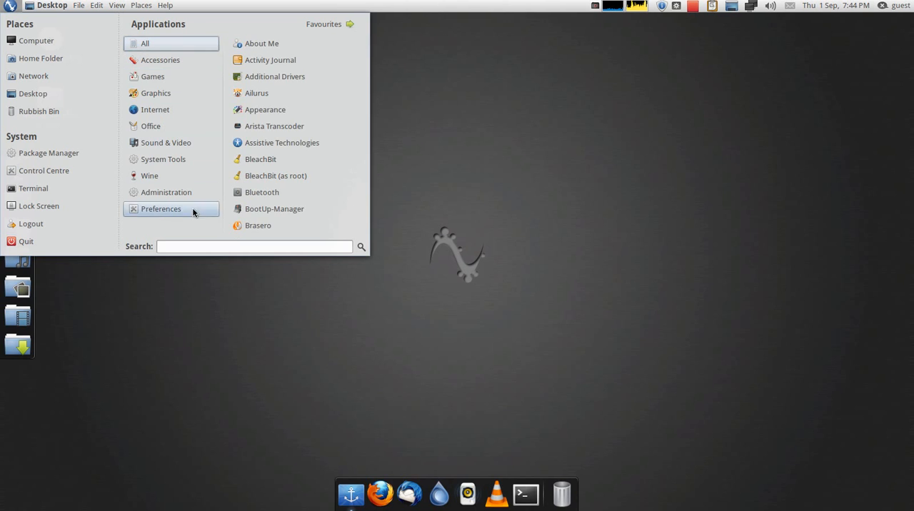
click(163, 159)
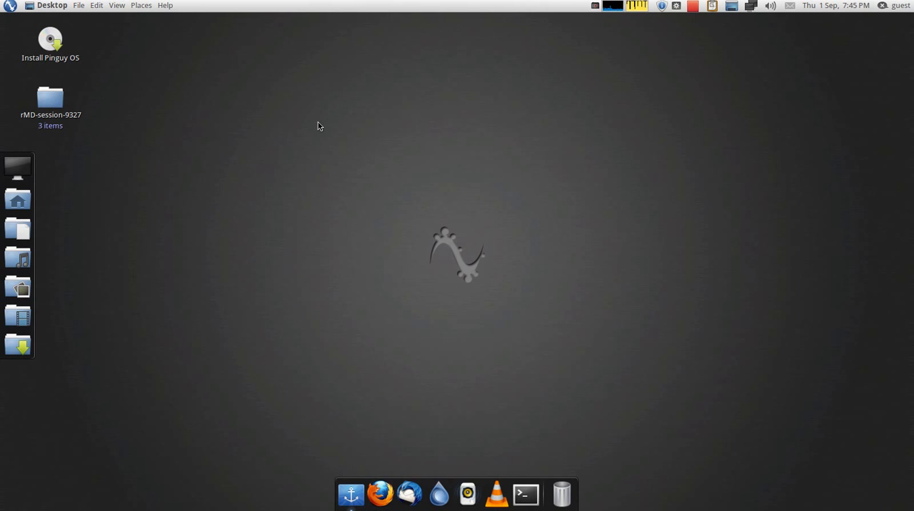
mouse_move(104, 68)
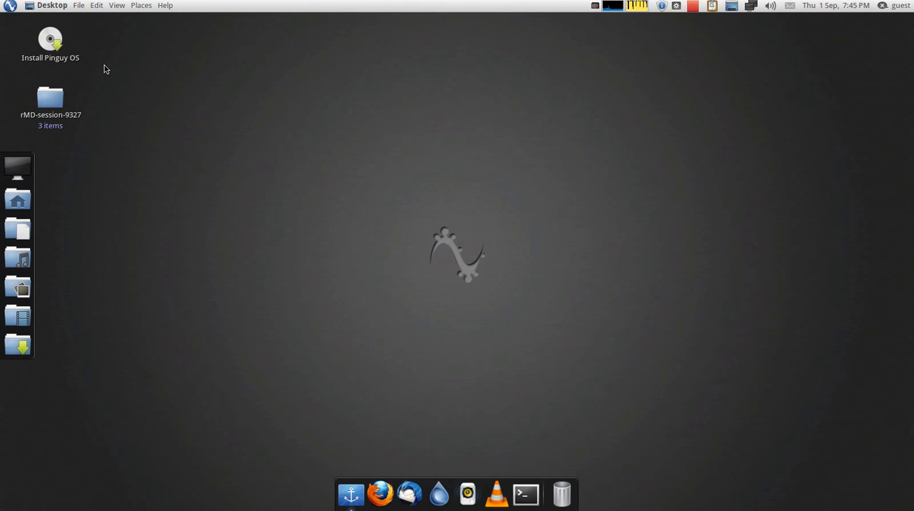
mouse_move(288, 149)
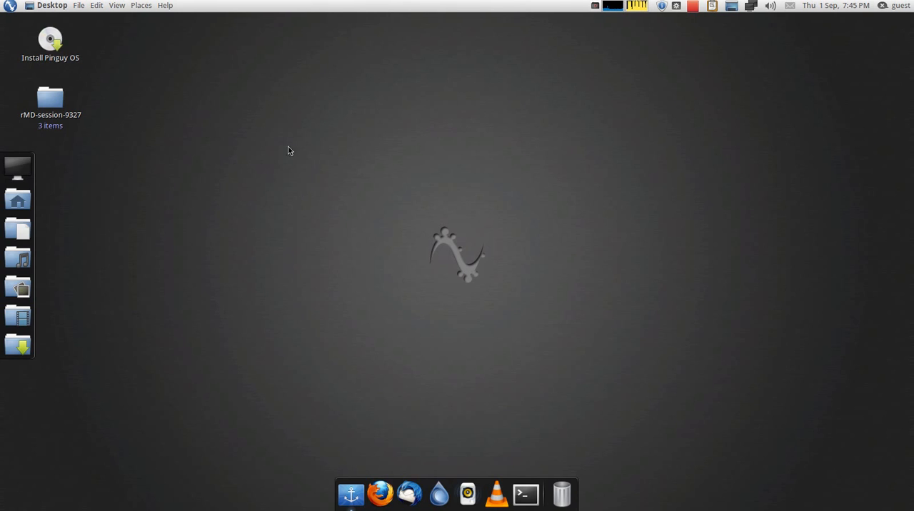
mouse_move(457, 180)
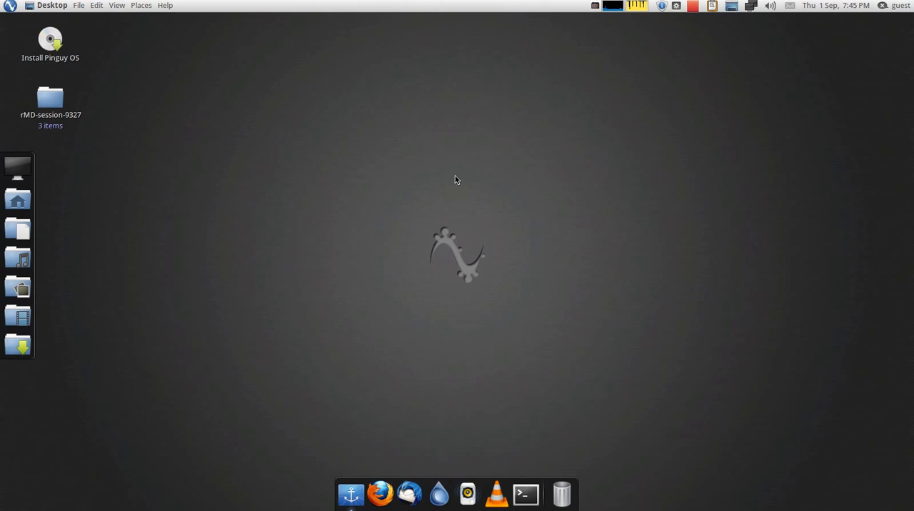
mouse_move(449, 176)
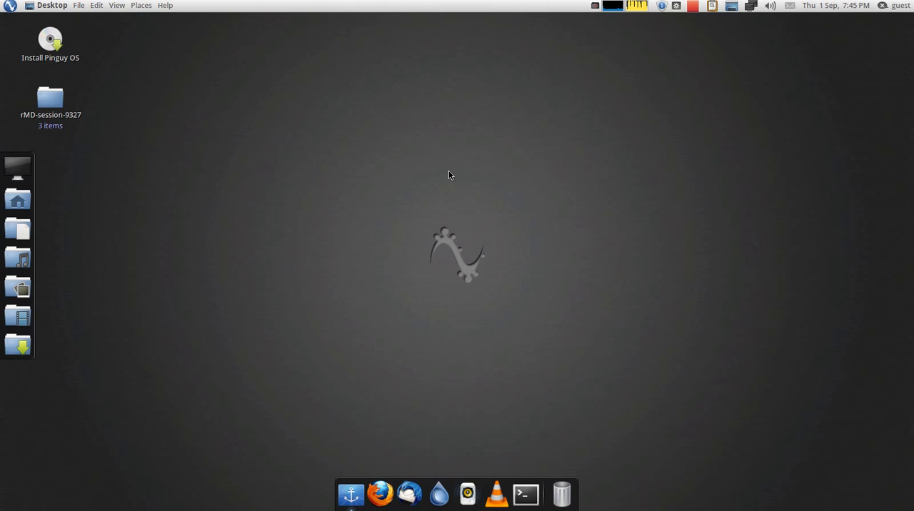
mouse_move(457, 167)
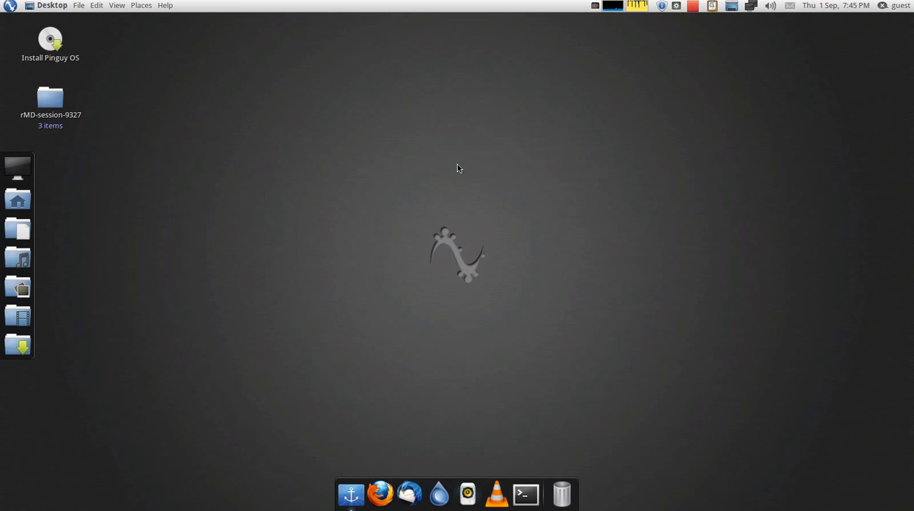
mouse_move(639, 246)
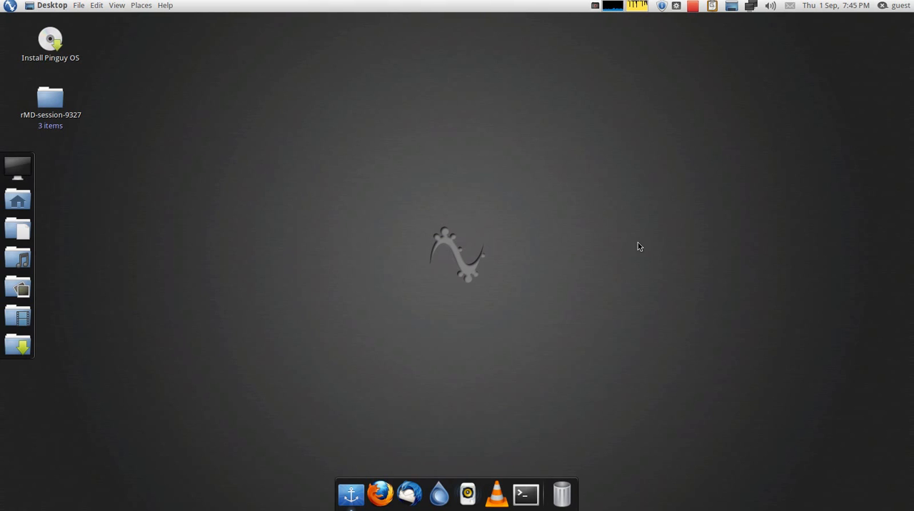
mouse_move(485, 493)
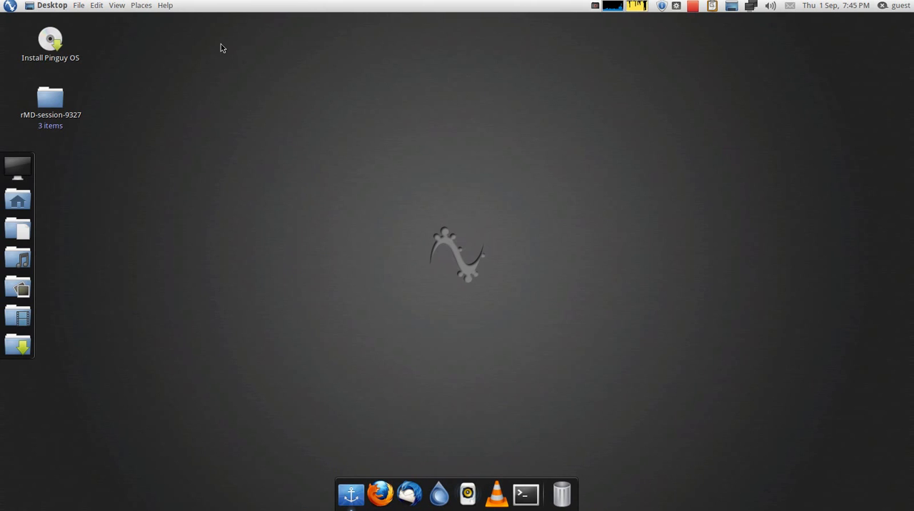
click(29, 6)
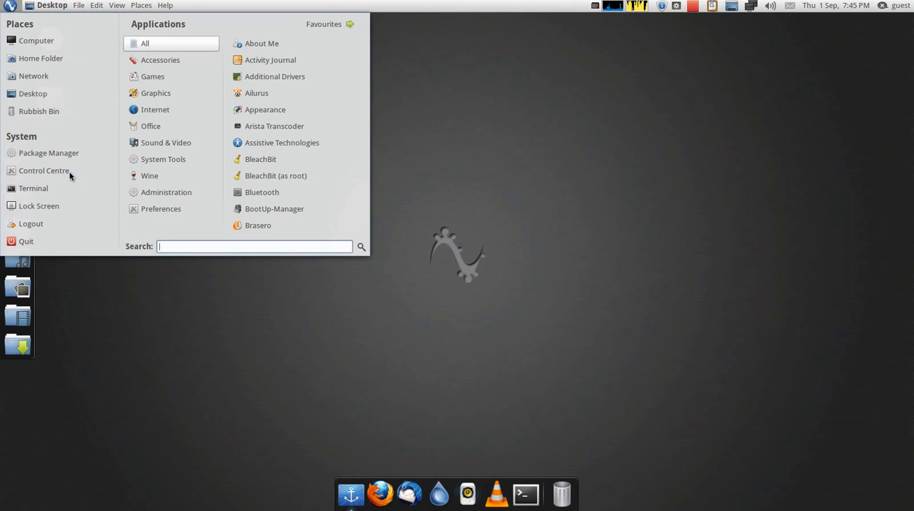
Launch Control Centre from the System entries, view its setting categories, and close it
click(43, 172)
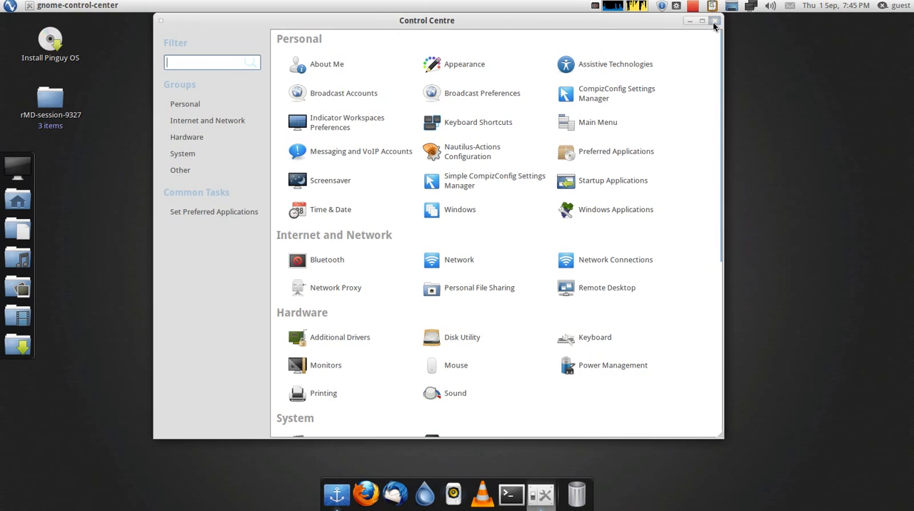
click(713, 20)
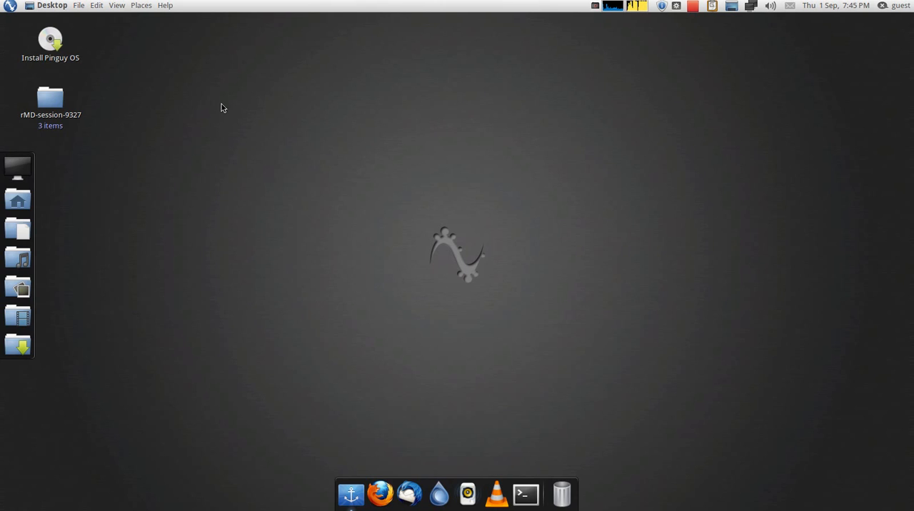
mouse_move(211, 96)
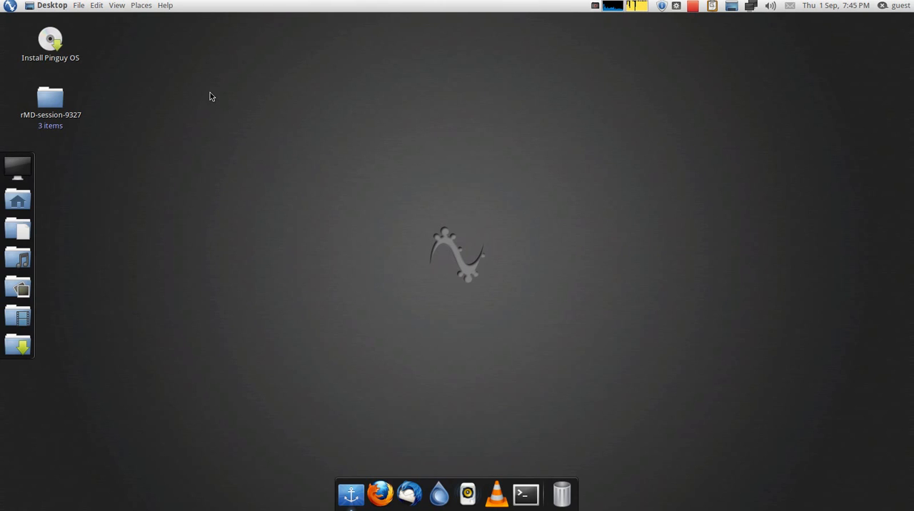
mouse_move(298, 248)
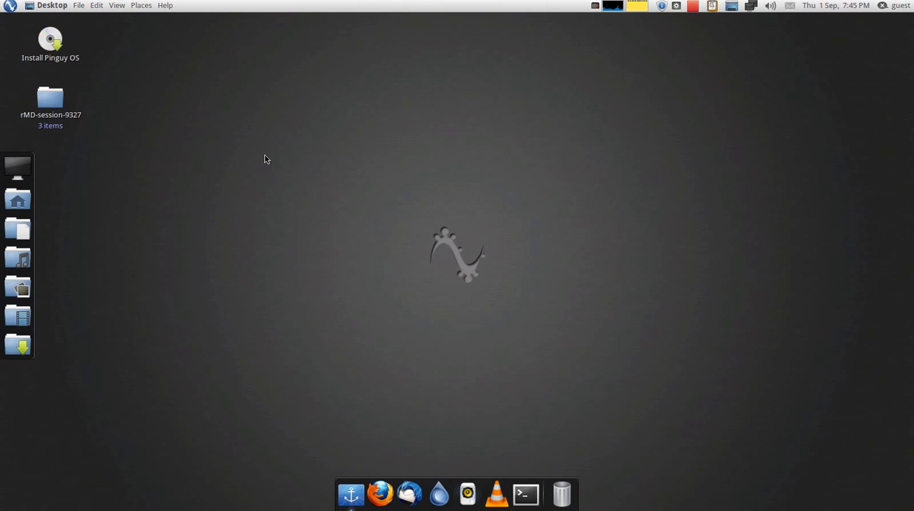
mouse_move(157, 52)
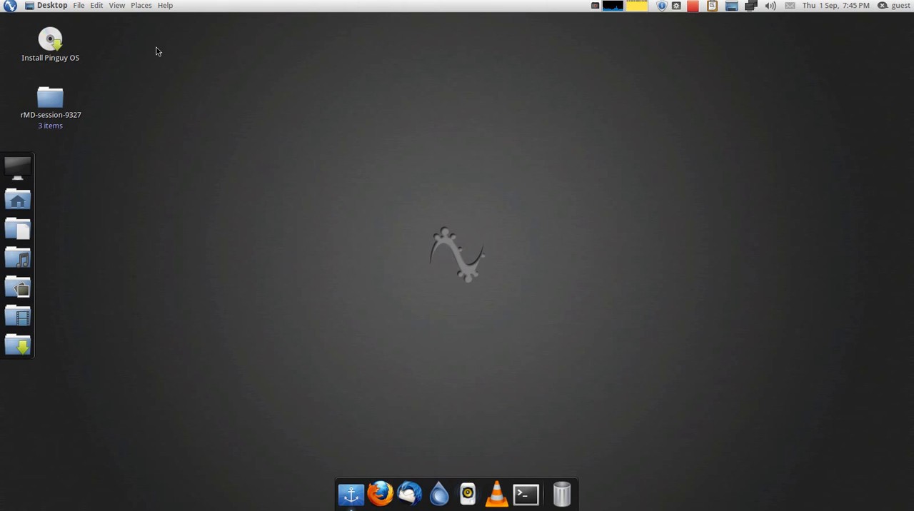
mouse_move(289, 117)
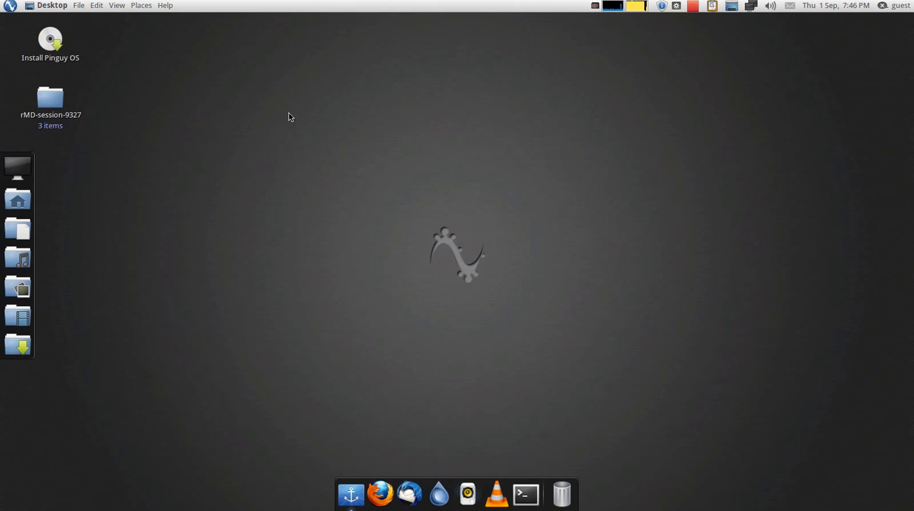
mouse_move(308, 126)
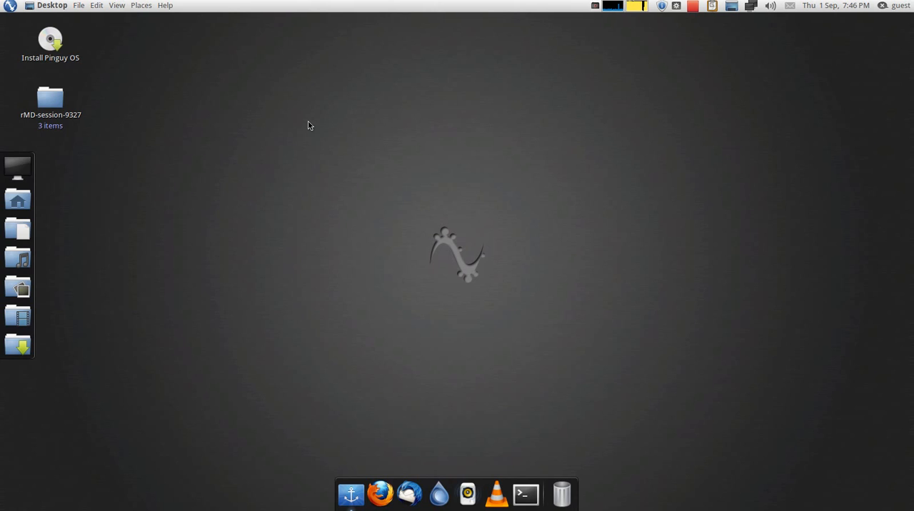
mouse_move(663, 86)
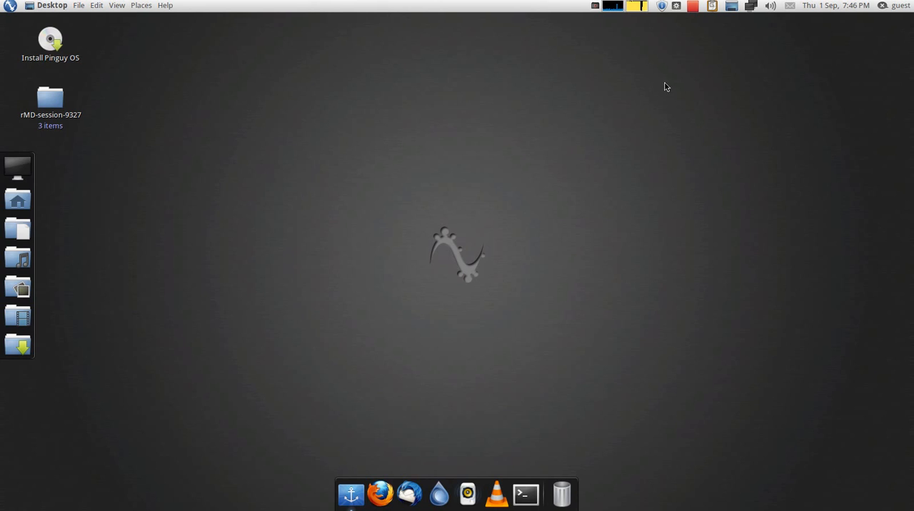
Show the recordMyDesktop indicator menu with its Stop, Pause and About entries
click(692, 6)
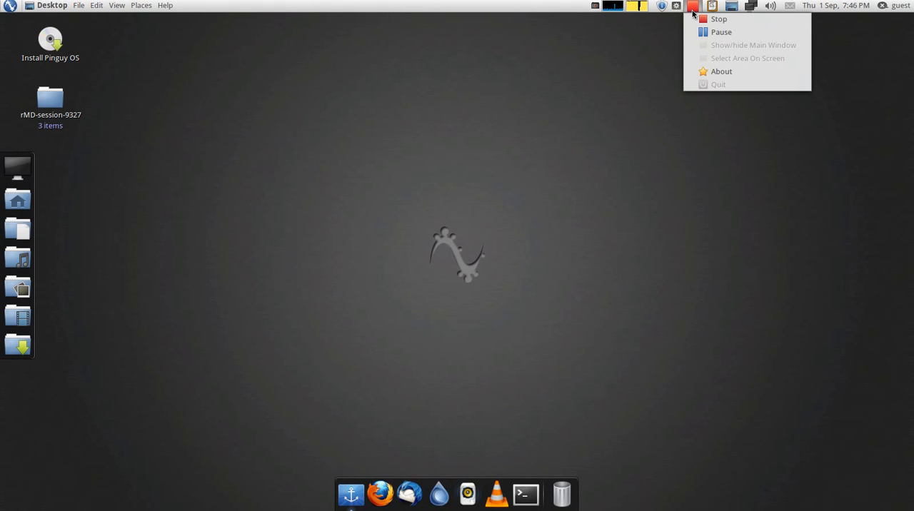
mouse_move(718, 19)
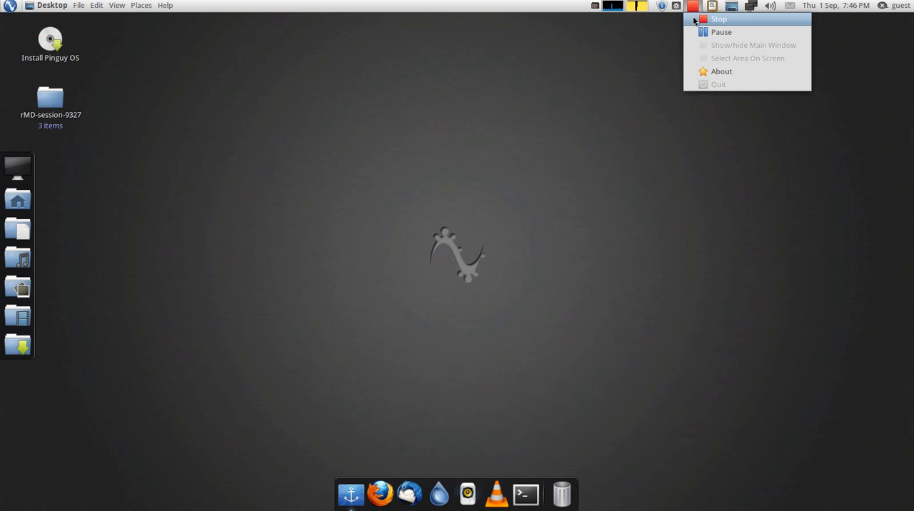